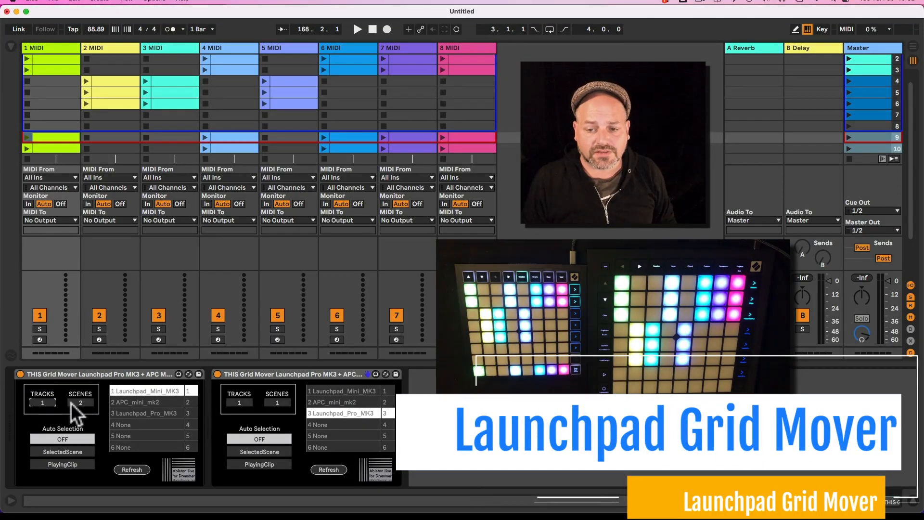
Change the first Grid Mover's SCENES step value from 2 to 1.
left_click(80, 402)
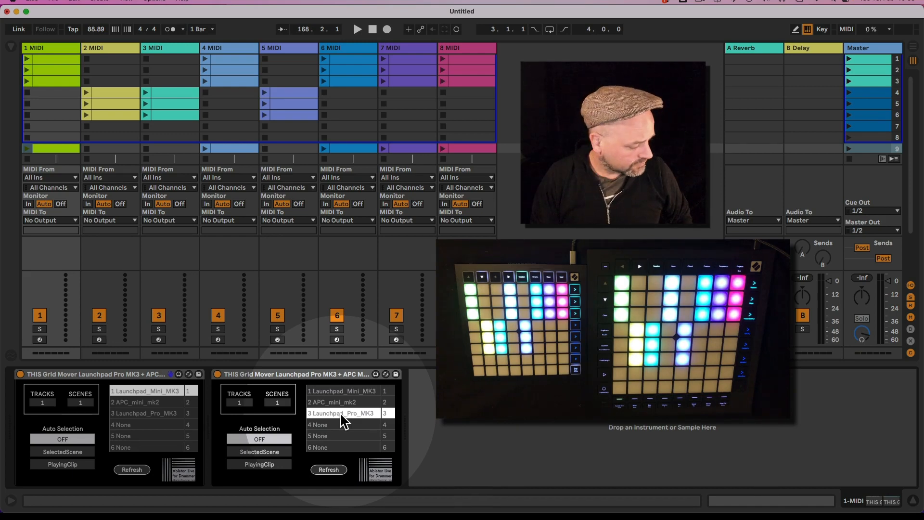
Assign Launchpad_Pro_MK3 to the second Grid Mover so the grid shows scenes 8–16.
left_click(80, 402)
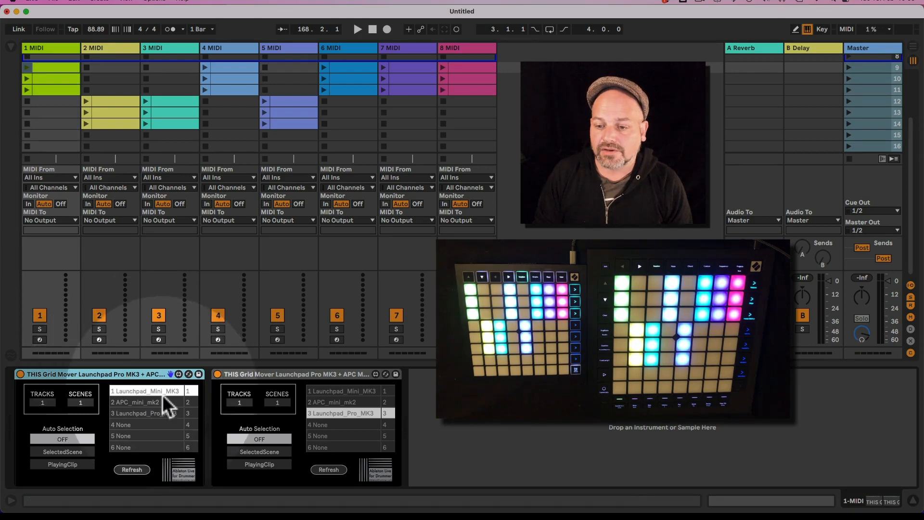
Assign Launchpad Mini to the first Grid Mover, open track 1's scene-15 clip, and list envelope parameters.
left_click(50, 134)
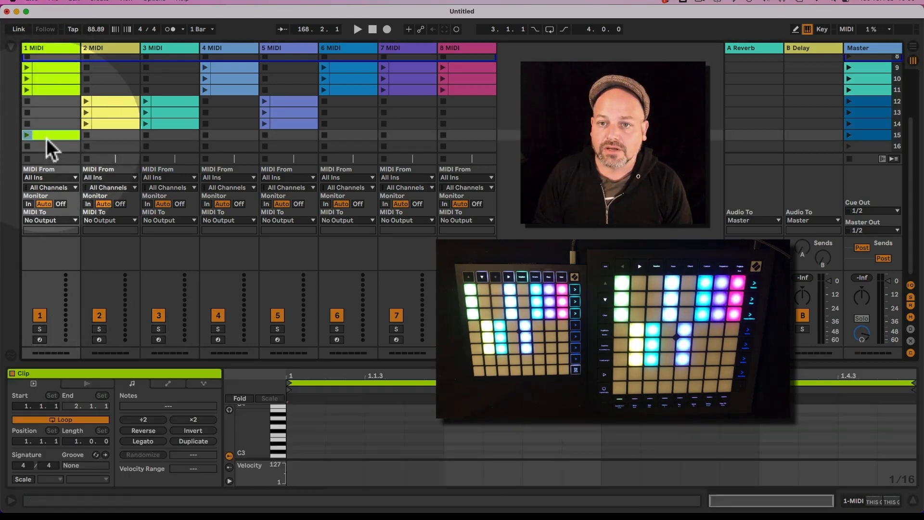
left_click(169, 384)
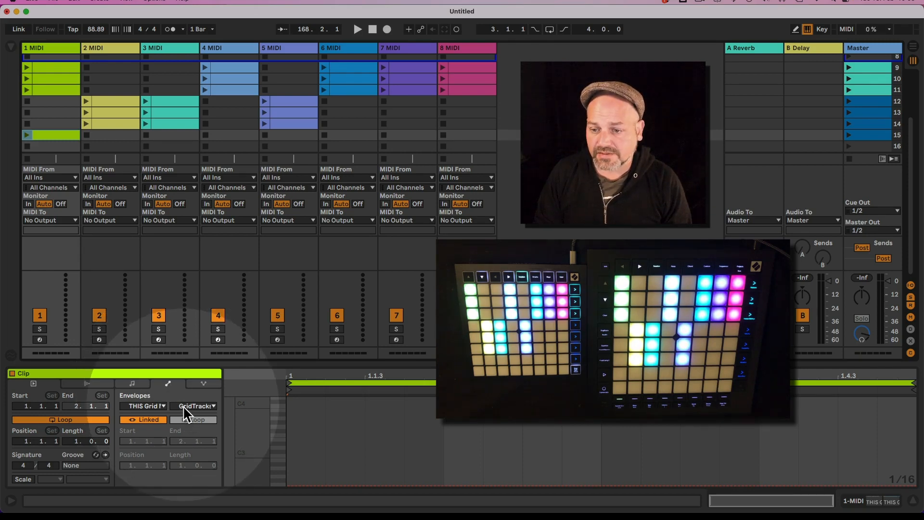
left_click(194, 406)
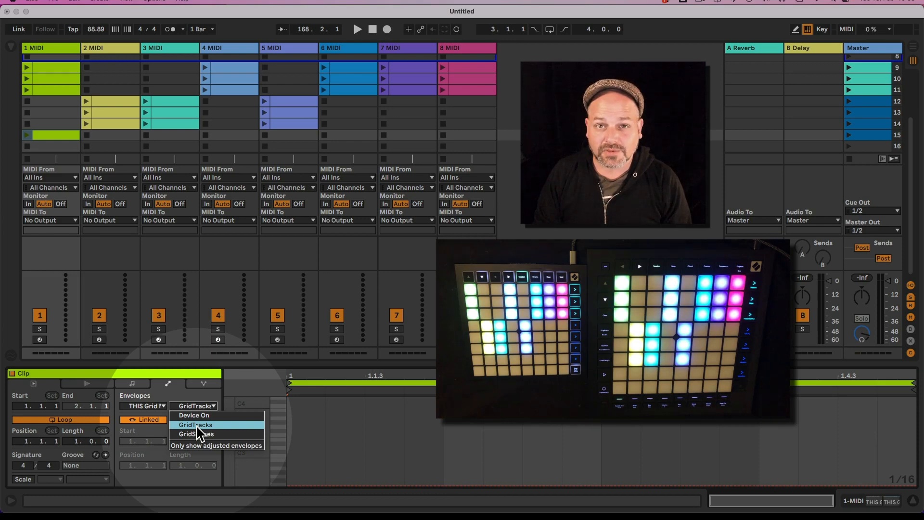
Show the GridTracks, then GridScenes envelope, and add a breakpoint at 1.1.1.
left_click(195, 425)
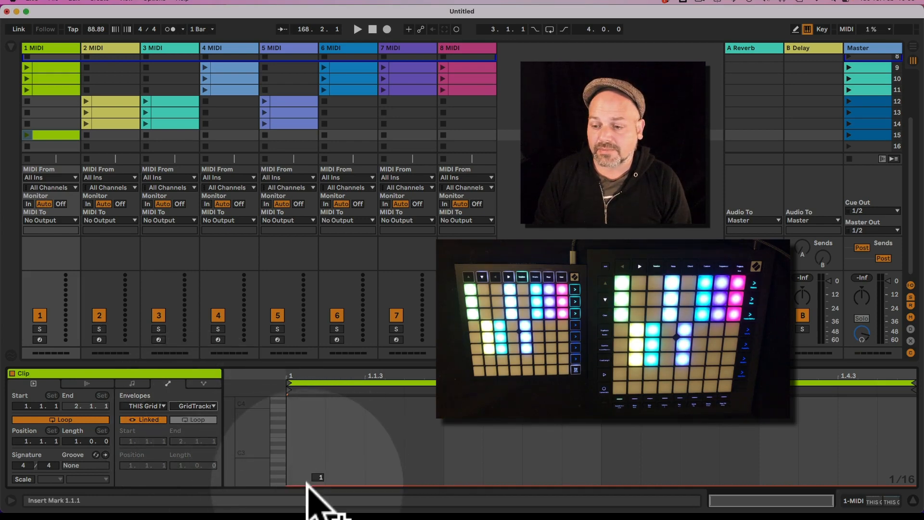
right_click(318, 477)
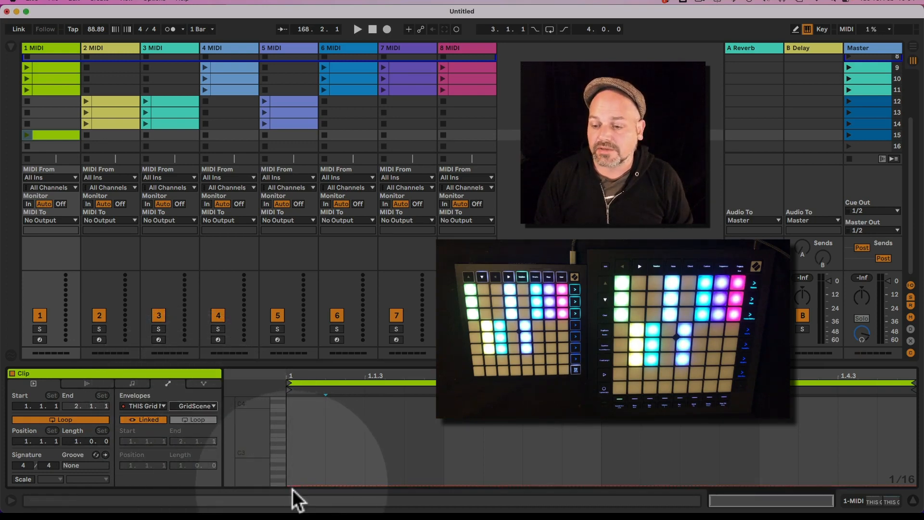
right_click(295, 487)
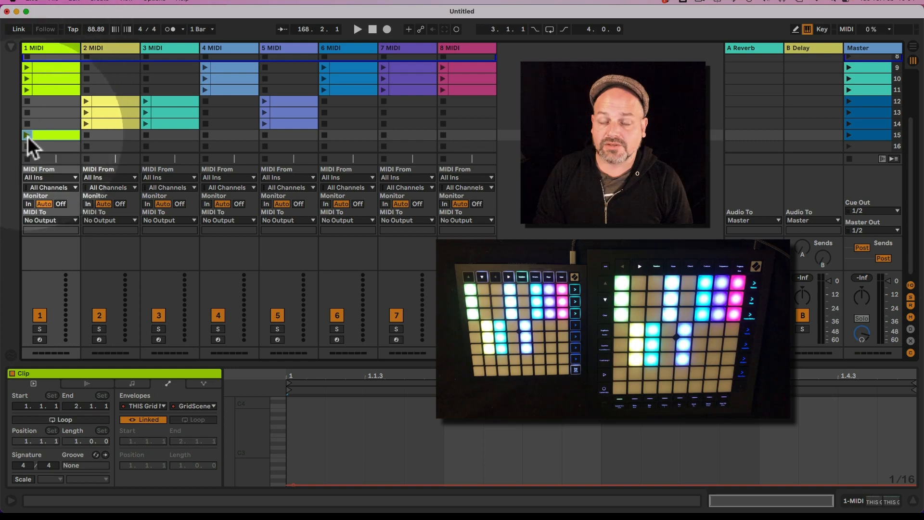
Launch the scene-15 clip and switch its envelope view from GridTracks to GridScenes.
left_click(26, 137)
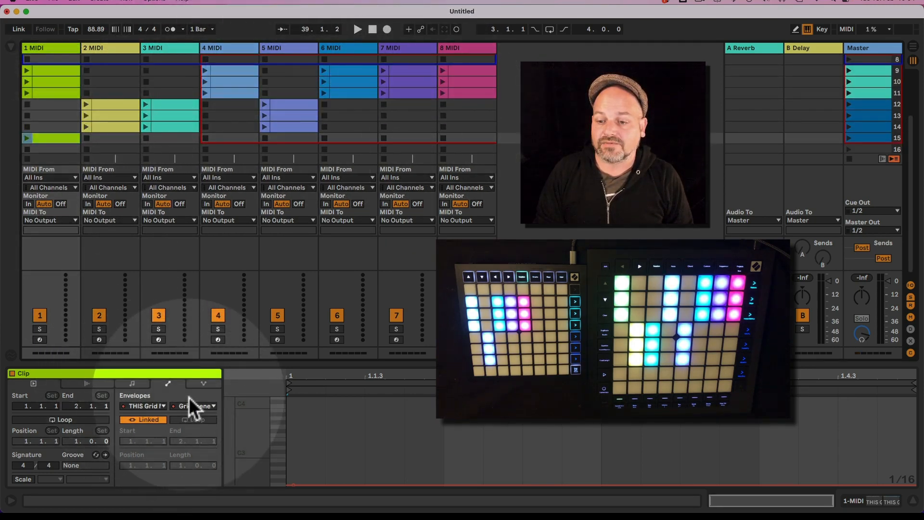
left_click(197, 405)
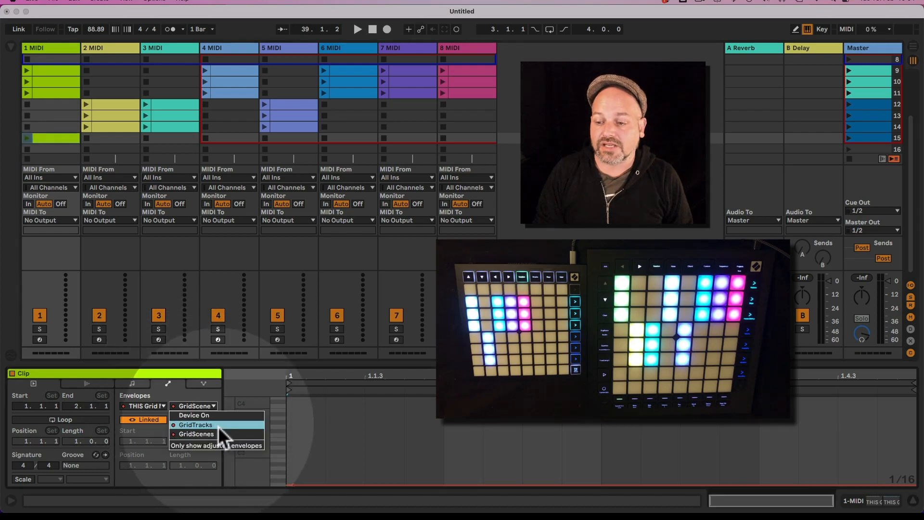
left_click(195, 424)
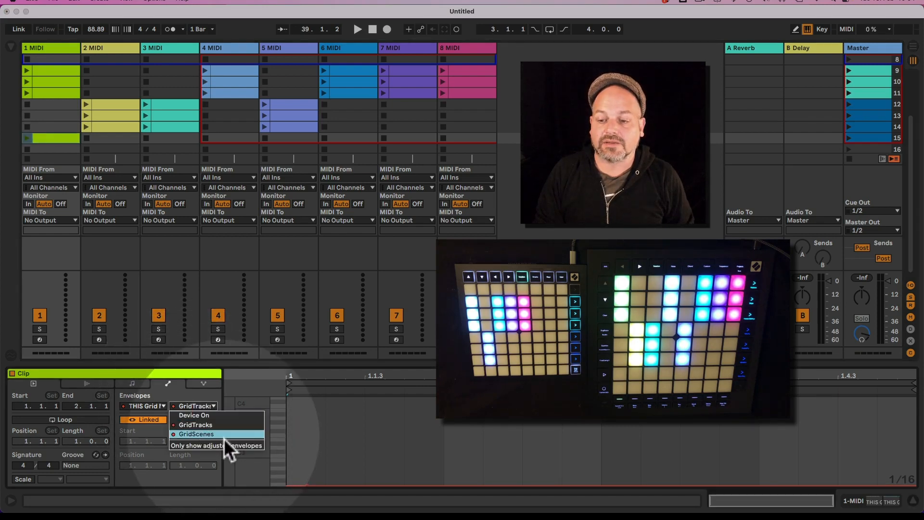
left_click(195, 434)
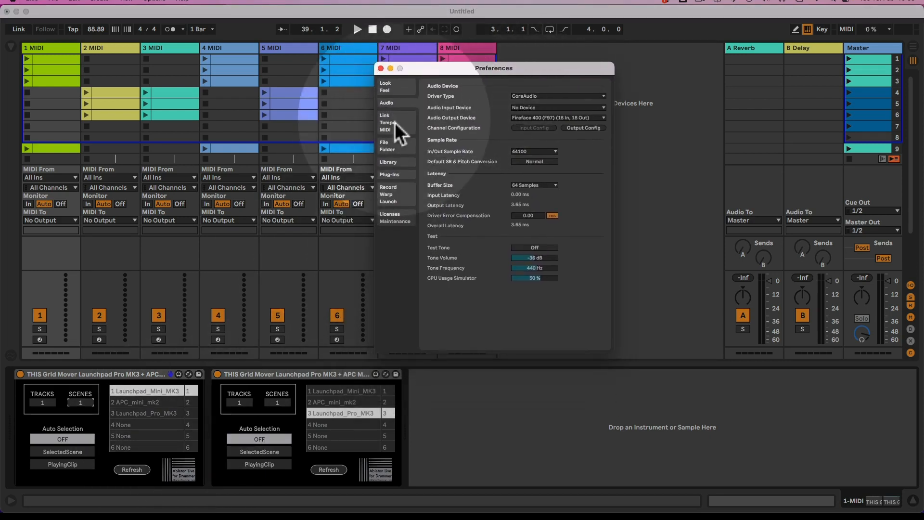
left_click(388, 123)
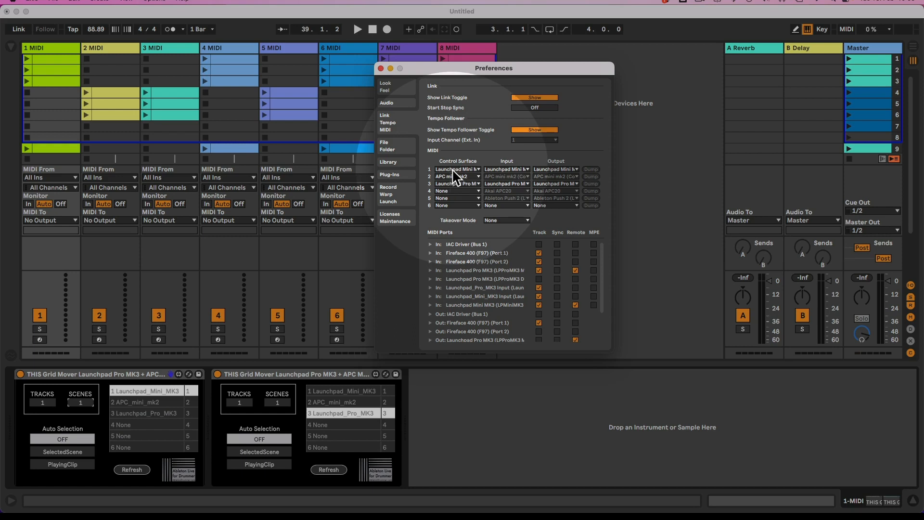
left_click(457, 169)
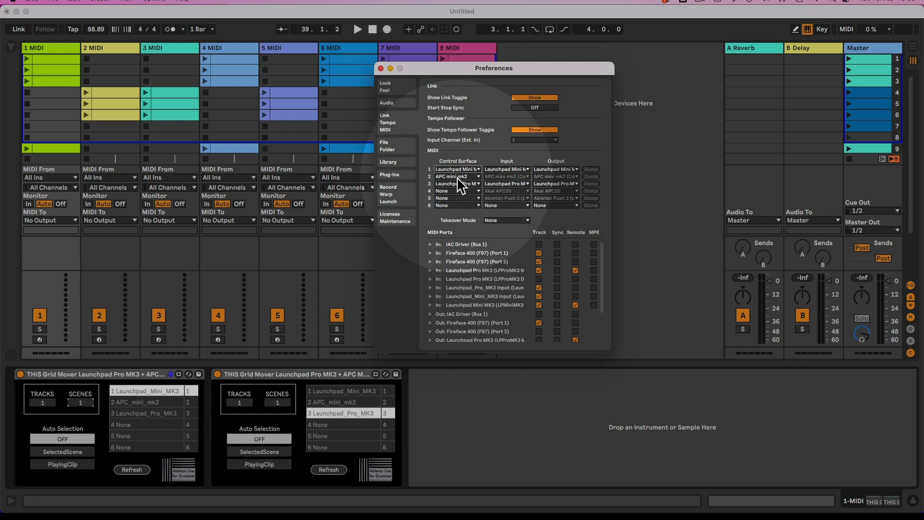
left_click(457, 183)
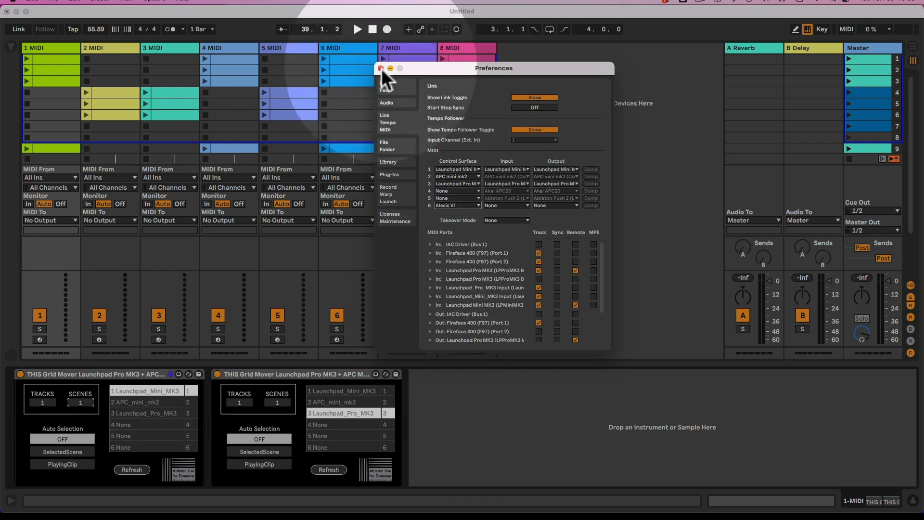
Close the Preferences window and return to the session view.
left_click(381, 69)
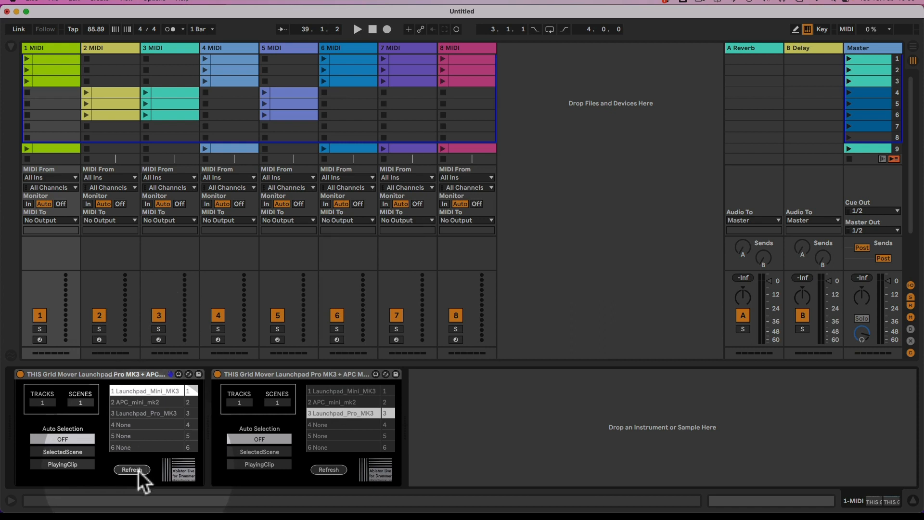
mouse_move(163, 445)
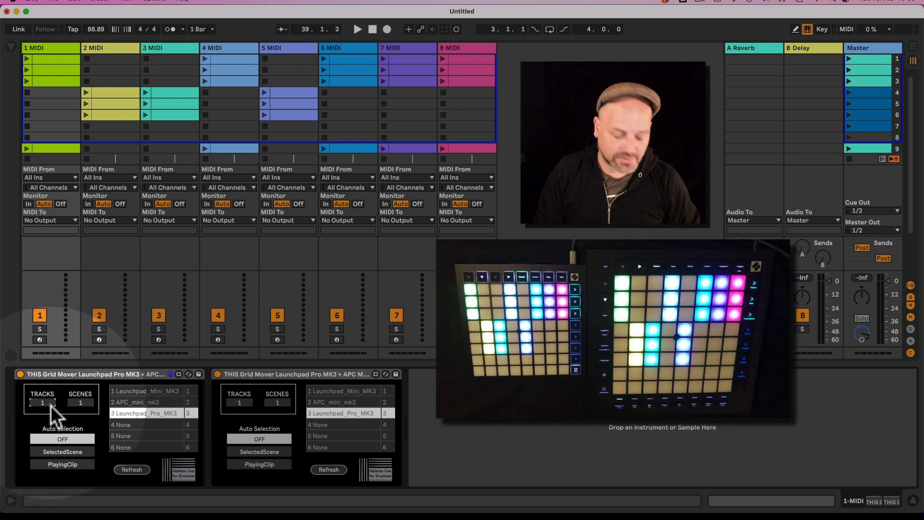
Step the first Grid Mover's TRACKS offset, return it to 1, and enable SelectedScene.
left_click(42, 403)
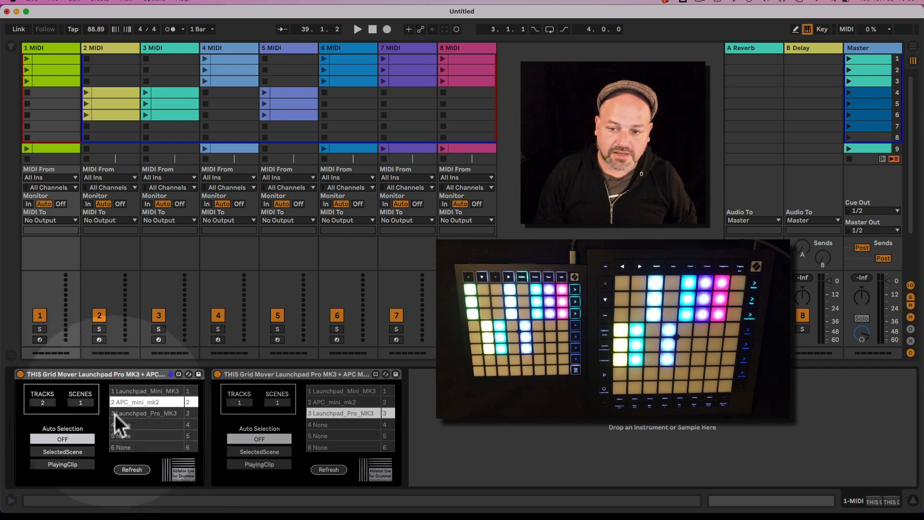
left_click(144, 413)
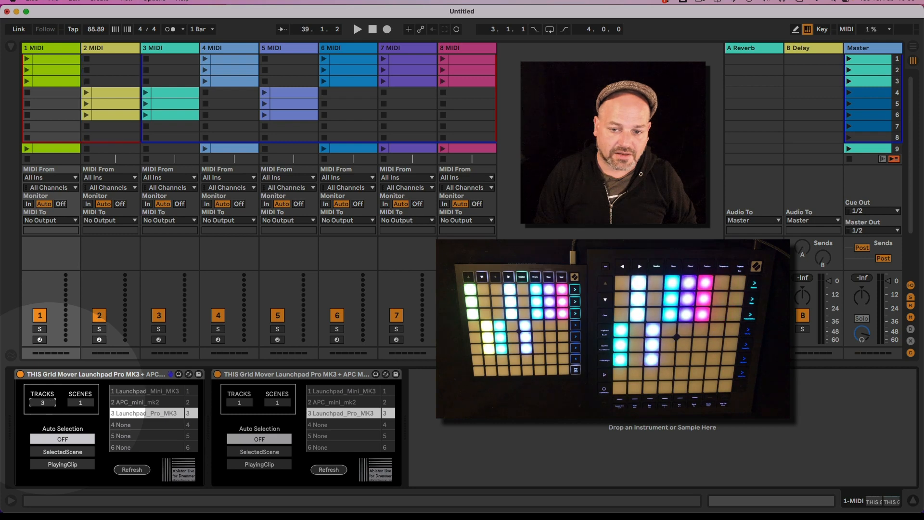
left_click(52, 403)
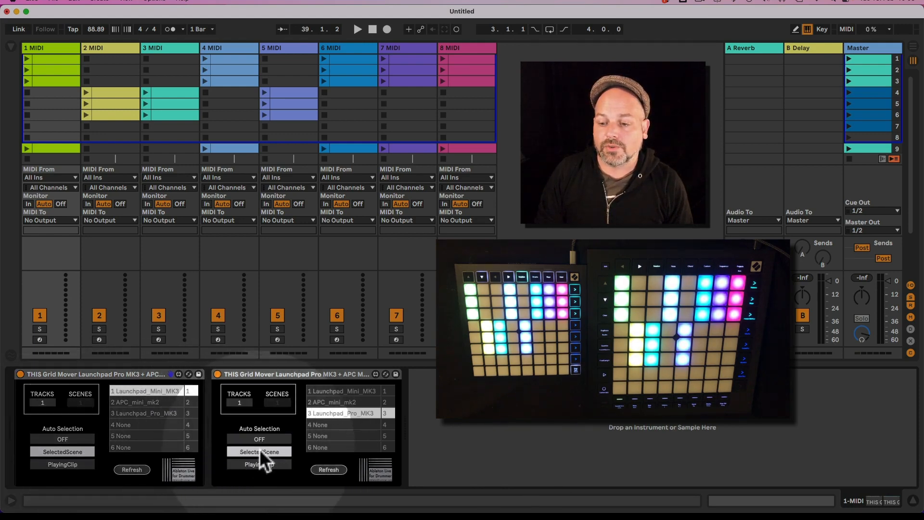
Set the second Grid Mover's Auto Selection to SelectedScene and scroll the session down to test.
left_click(258, 452)
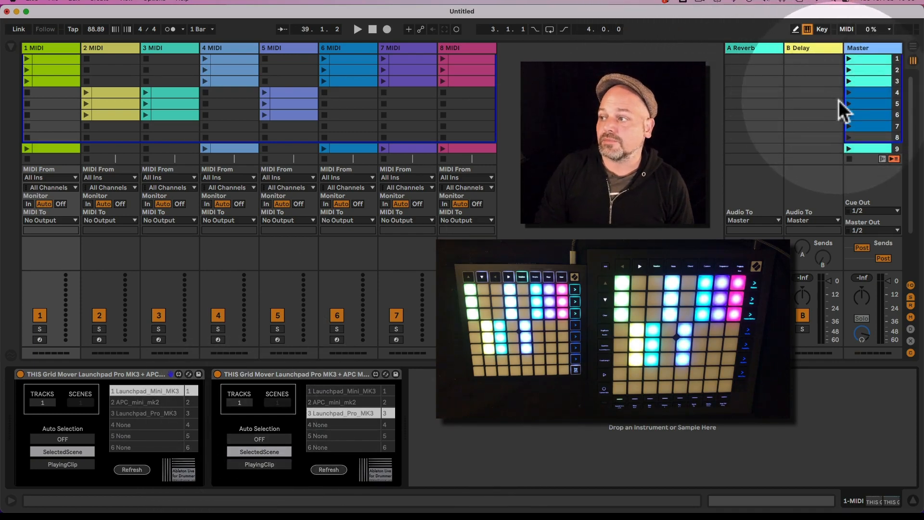
scroll("down", 3)
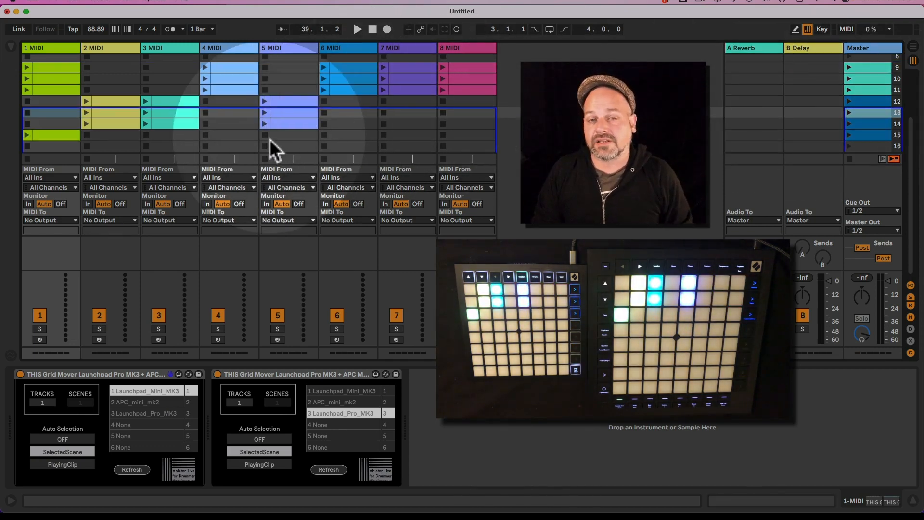
mouse_move(272, 146)
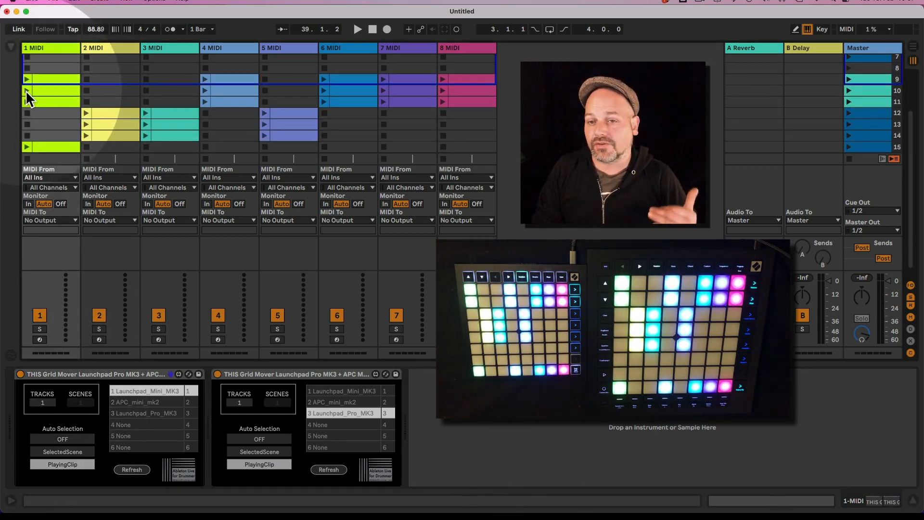
Launch clips in track 1 MIDI, ending with the scene-15 clip, so both Launchpads follow.
left_click(356, 29)
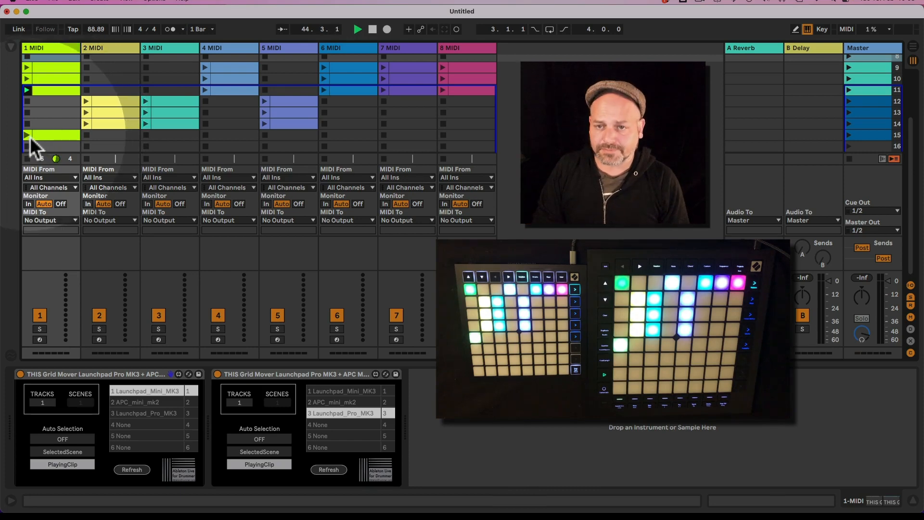
left_click(26, 136)
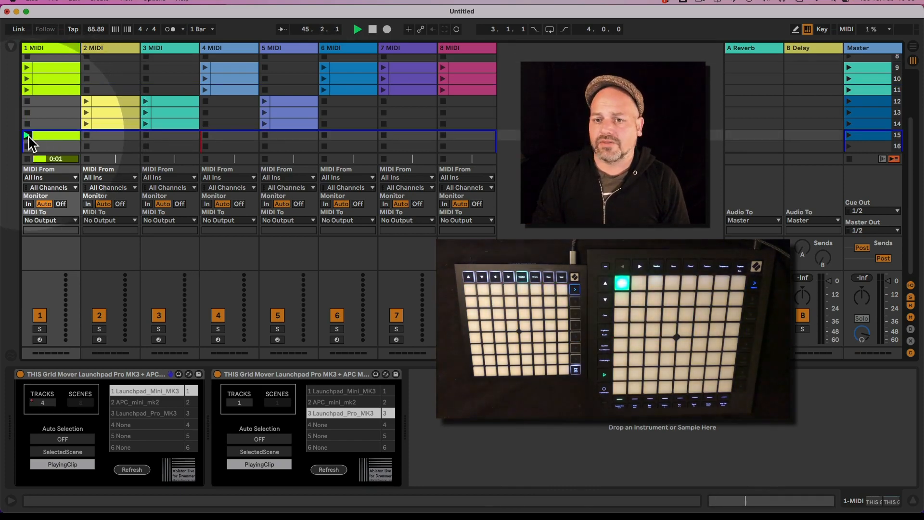